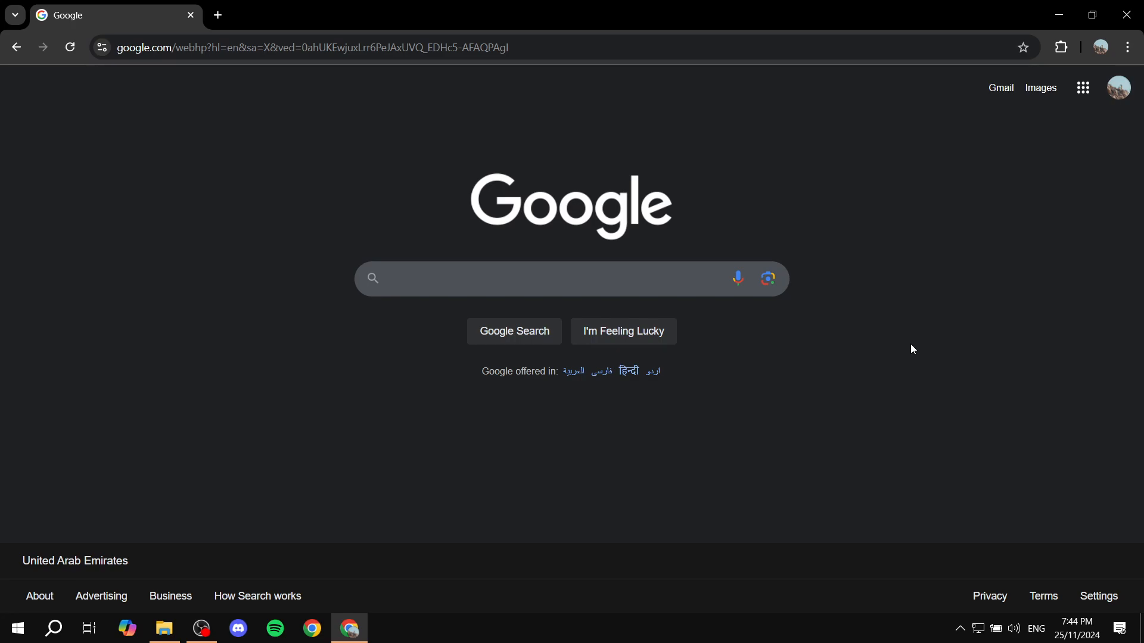
mouse_move(859, 299)
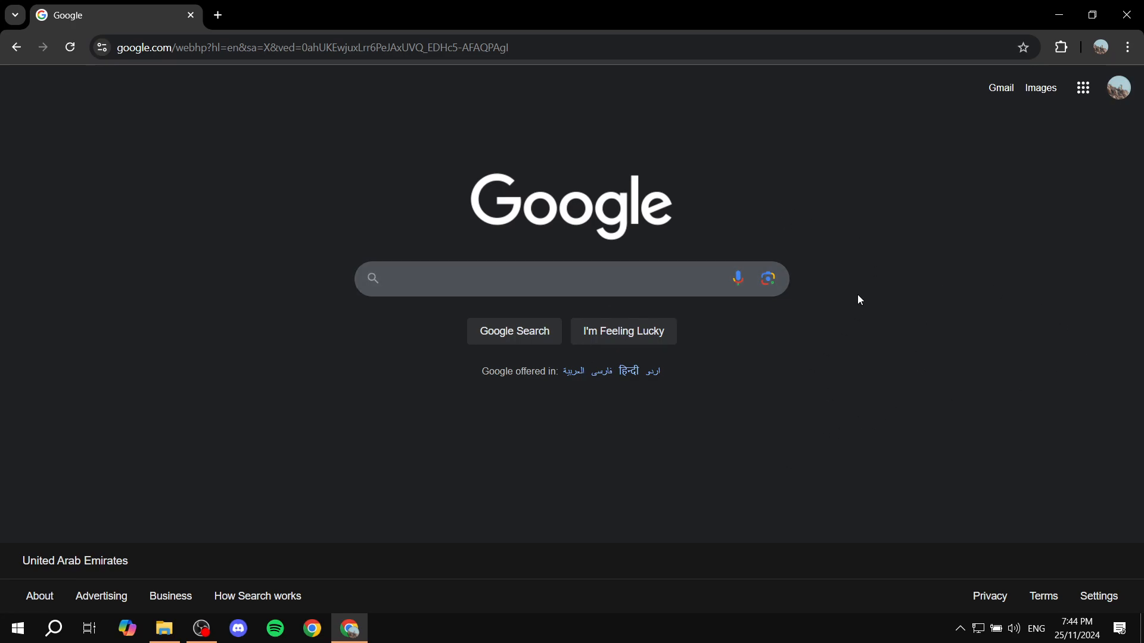
mouse_move(939, 309)
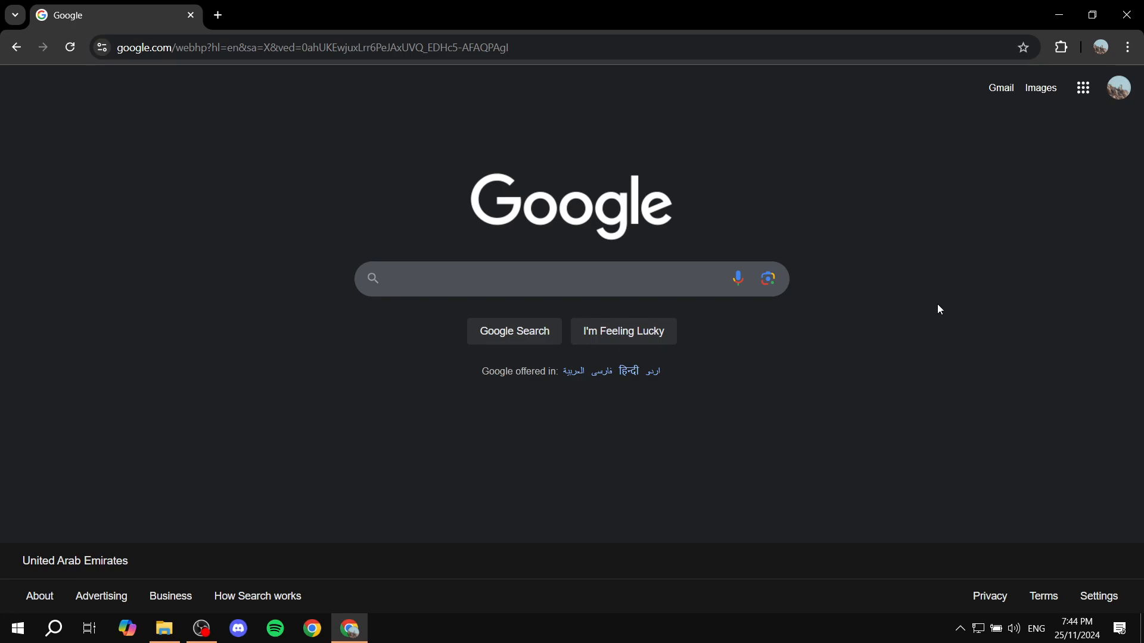
mouse_move(1128, 94)
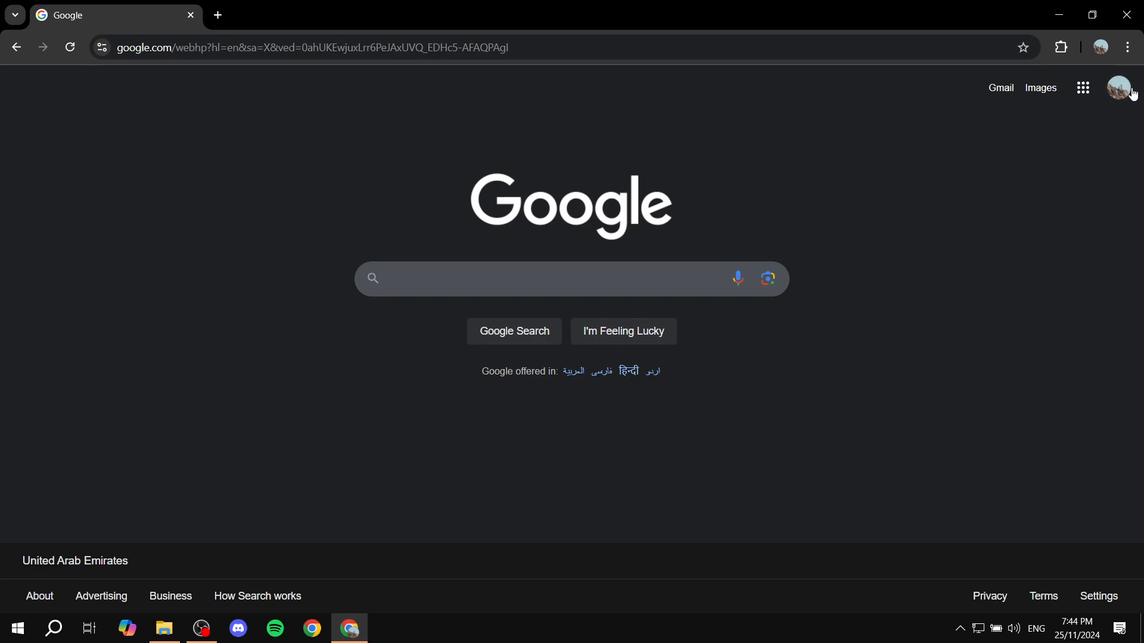
mouse_move(1117, 87)
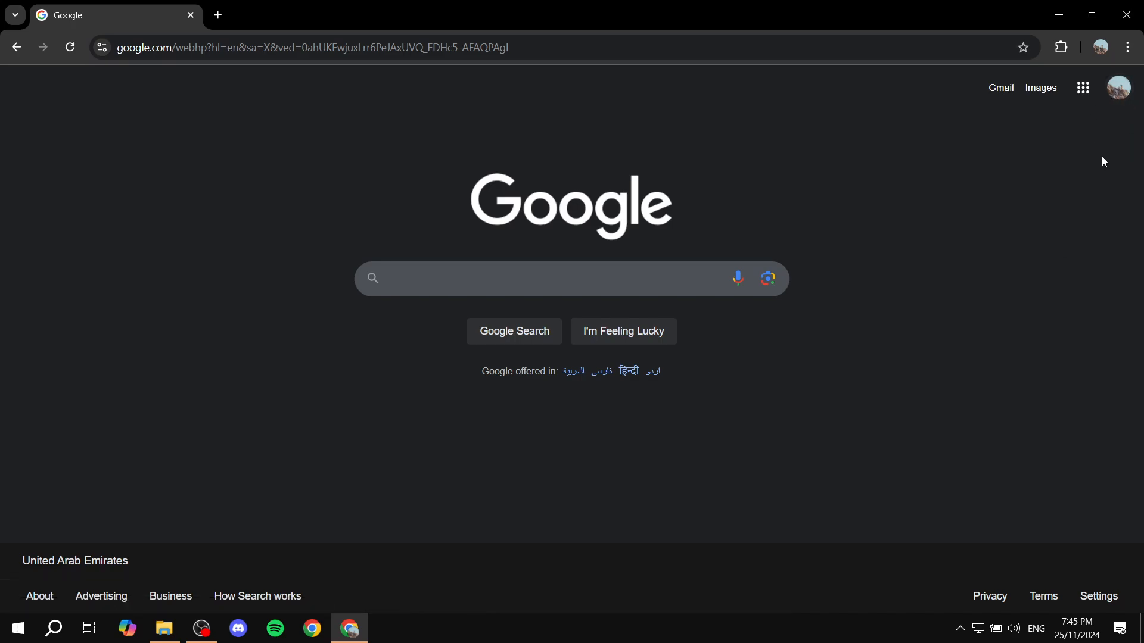
mouse_move(1047, 166)
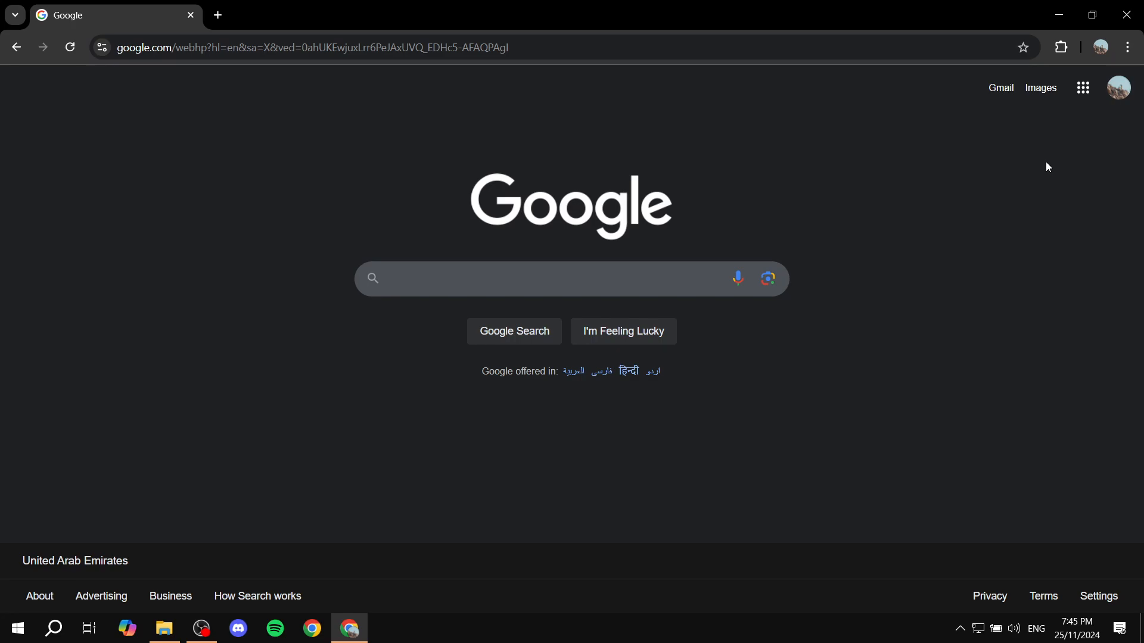
mouse_move(1017, 224)
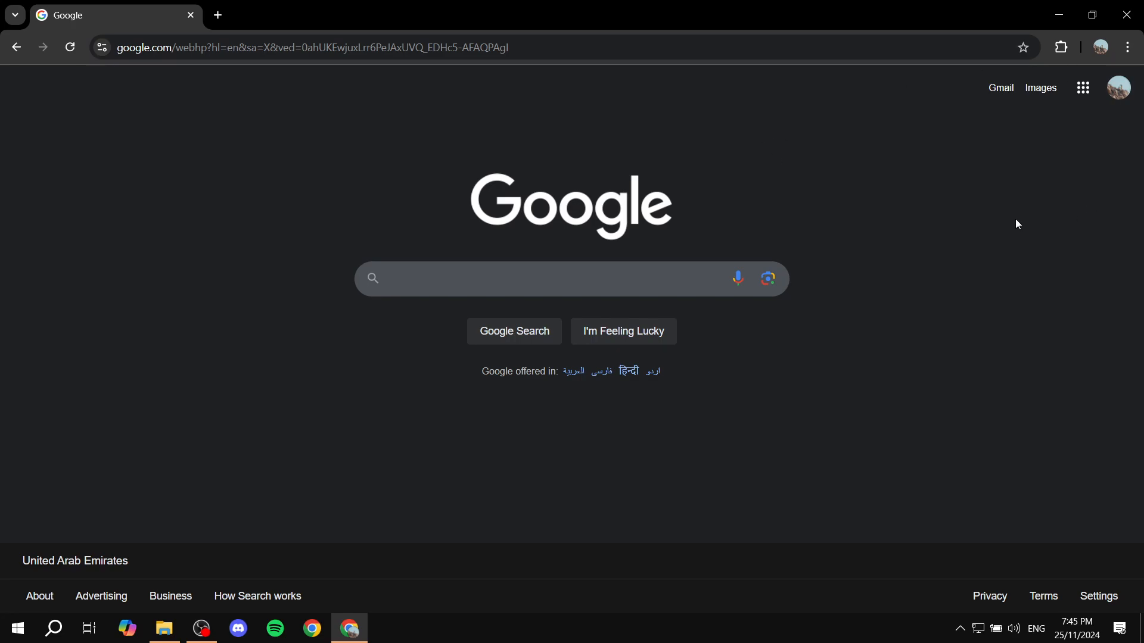
mouse_move(1007, 229)
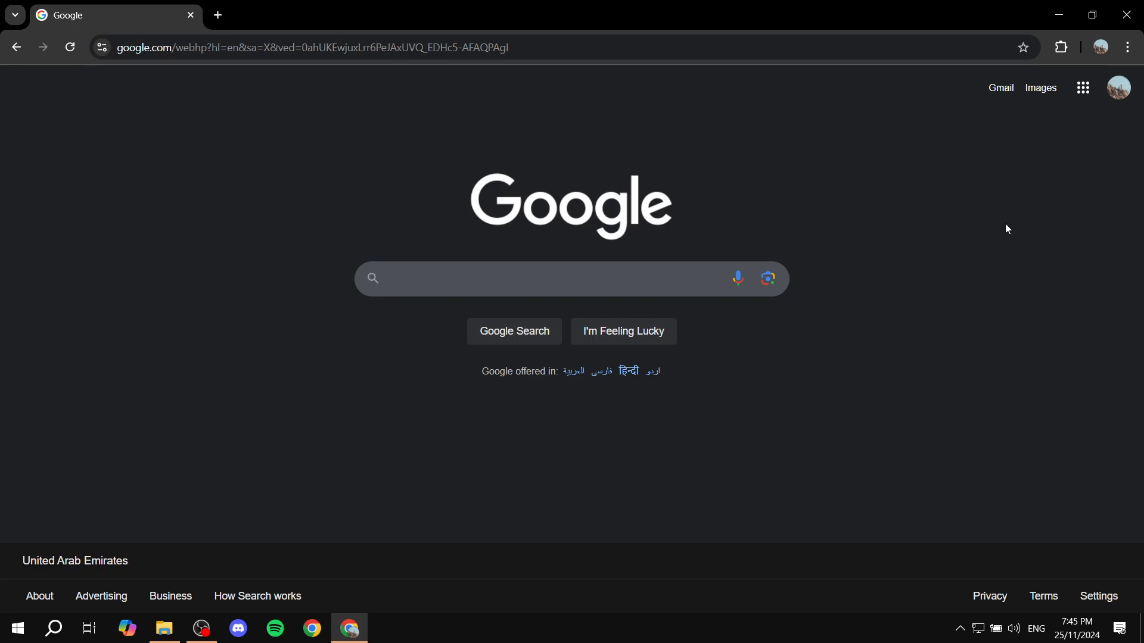
mouse_move(159, 81)
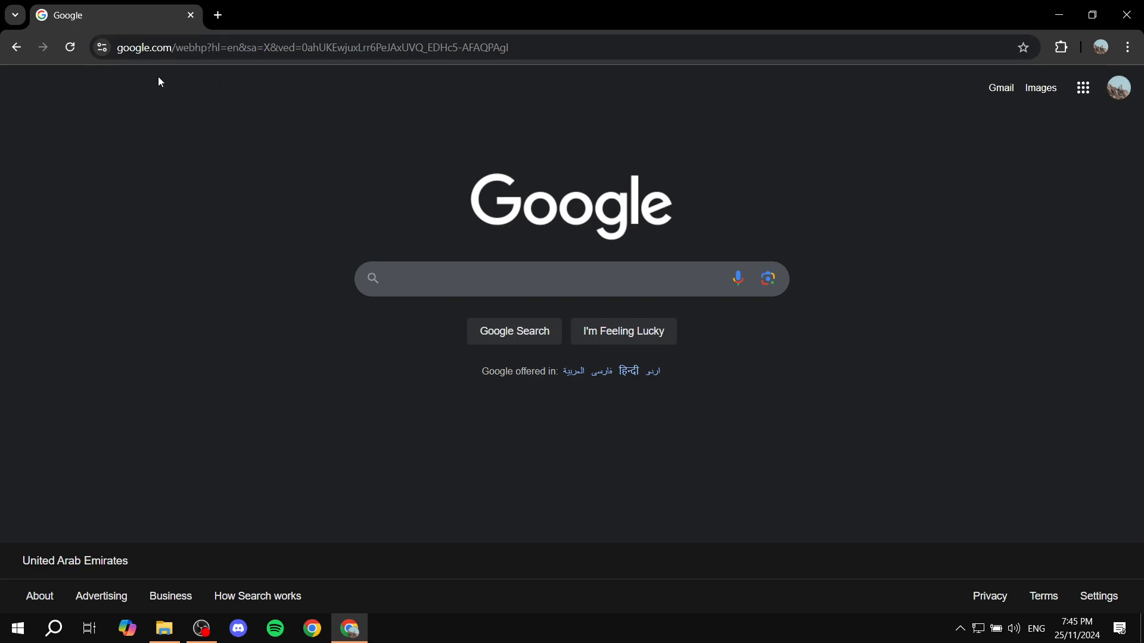
mouse_move(609, 282)
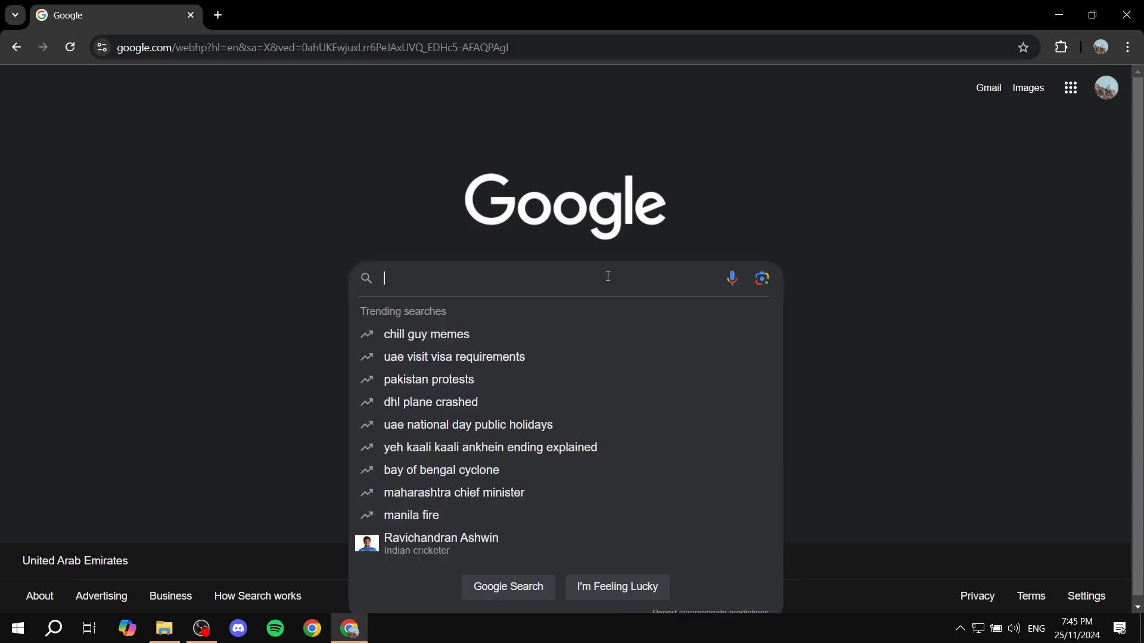
Search Google for 'Tutorialist Explains' to bring up the managed Business Profile card.
type("Tutorialist Explains")
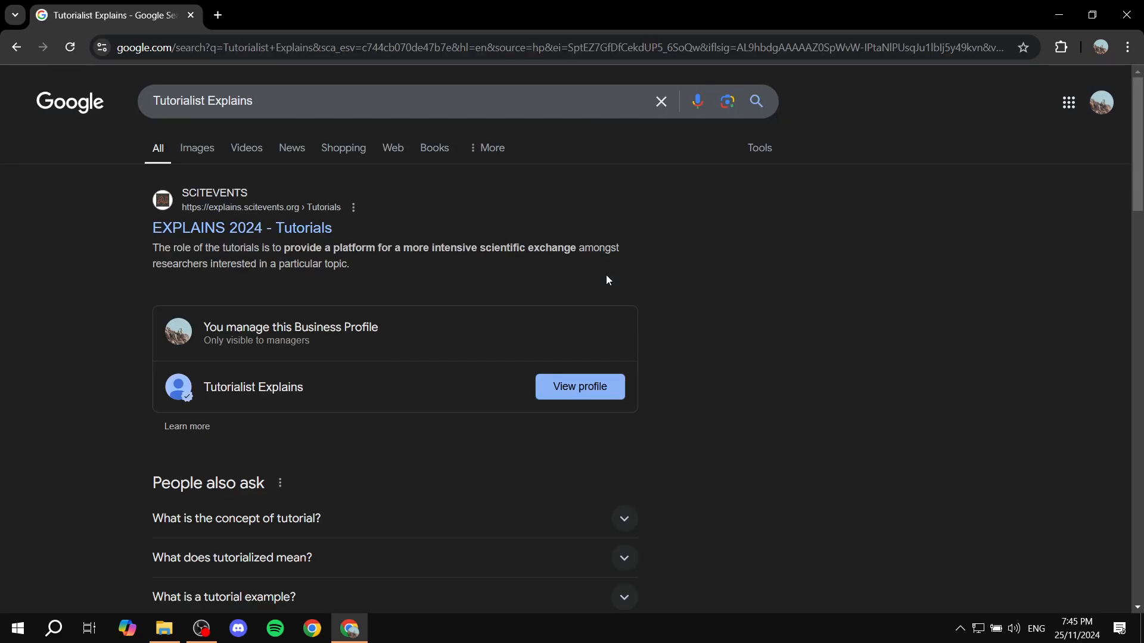
mouse_move(258, 273)
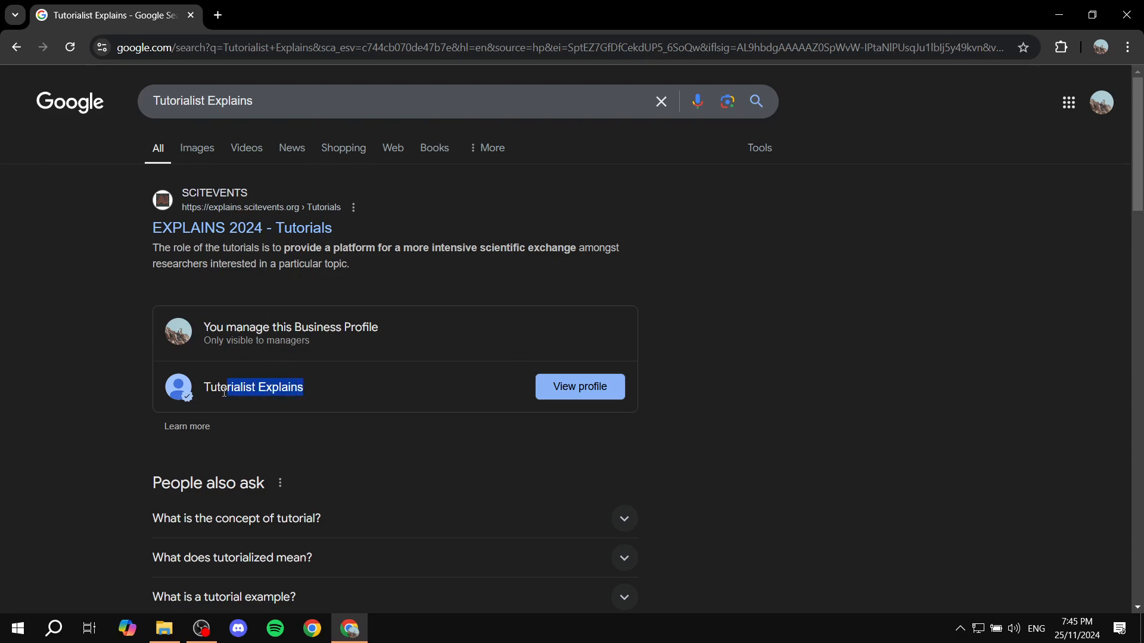
double_click(222, 387)
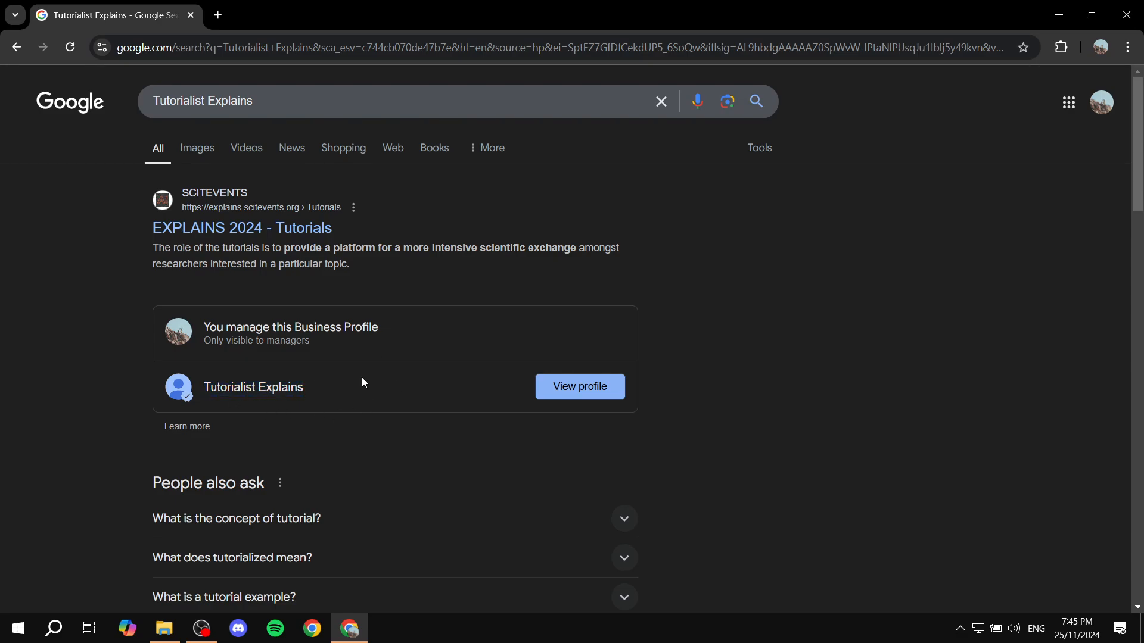
mouse_move(605, 375)
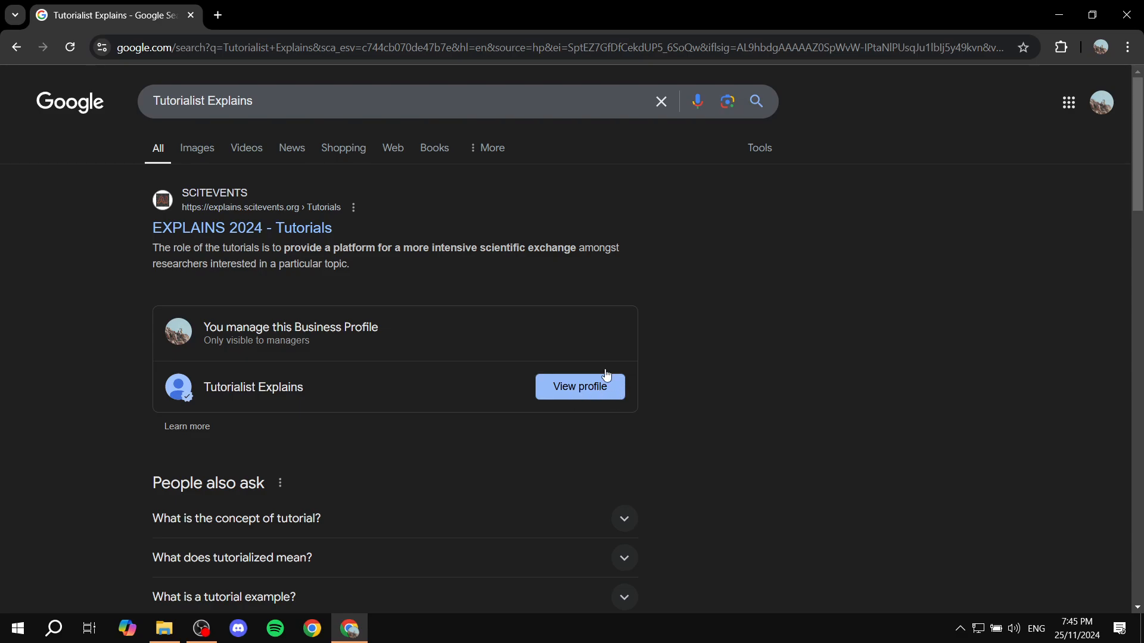
mouse_move(525, 396)
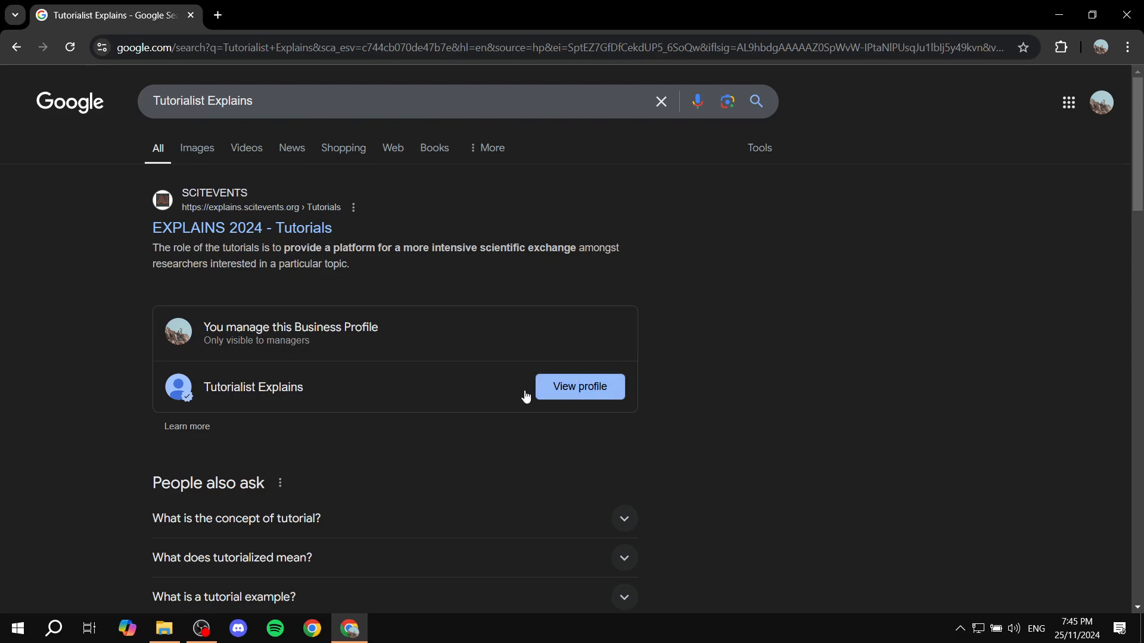
mouse_move(601, 444)
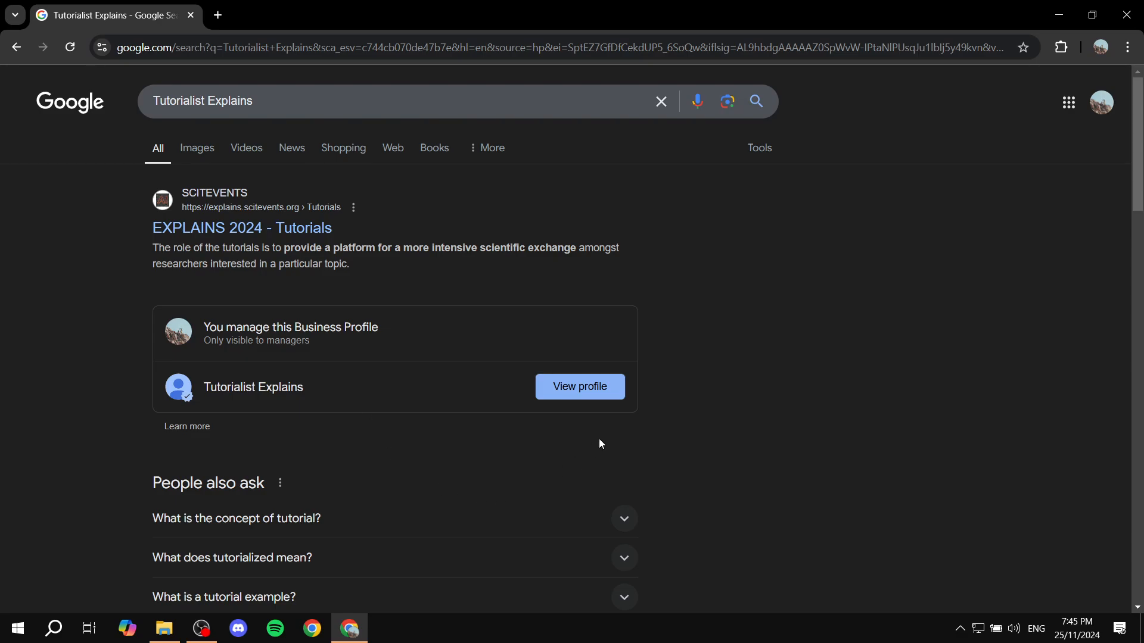
Open the Tutorialist Explains profile overview and scroll to the 'Add social profiles' card.
left_click(579, 387)
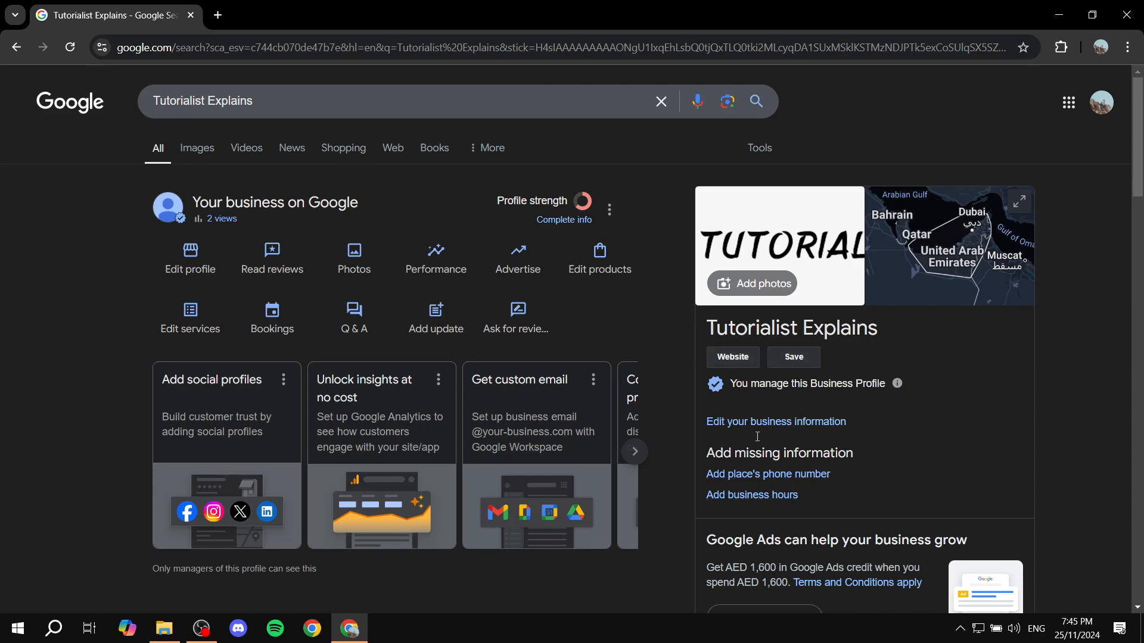
mouse_move(935, 321)
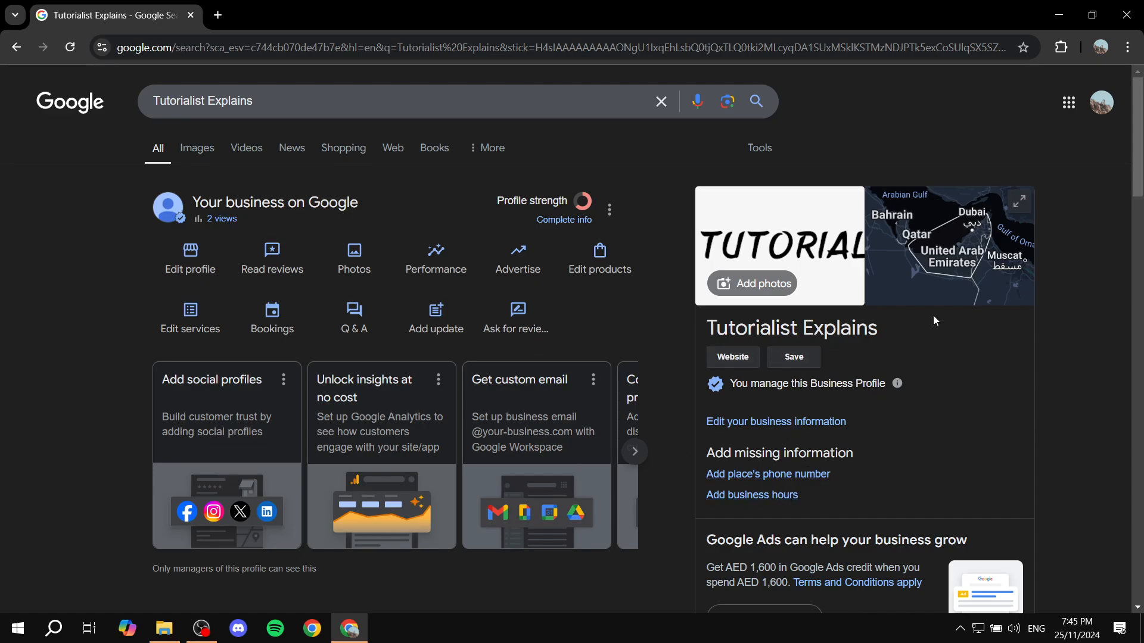
mouse_move(596, 322)
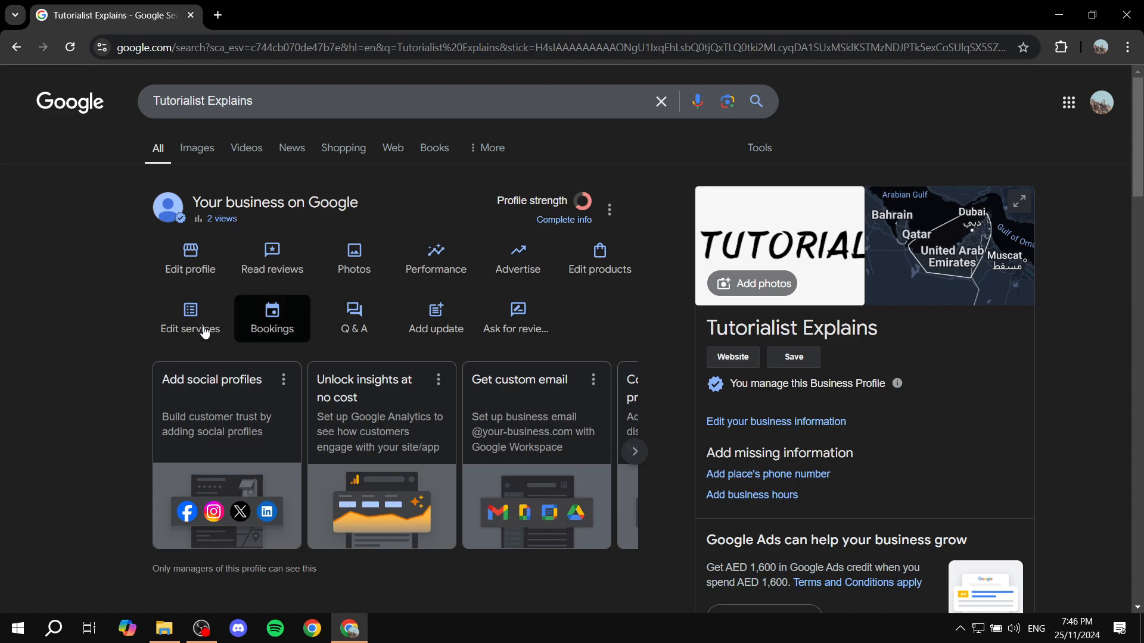
scroll("down", 3)
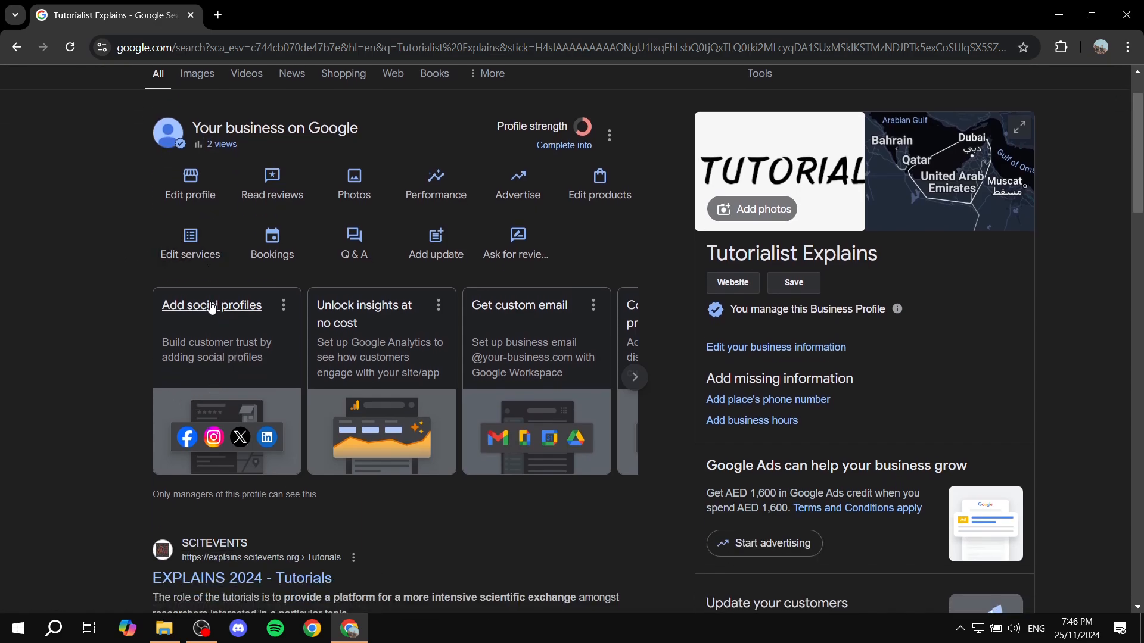
mouse_move(251, 379)
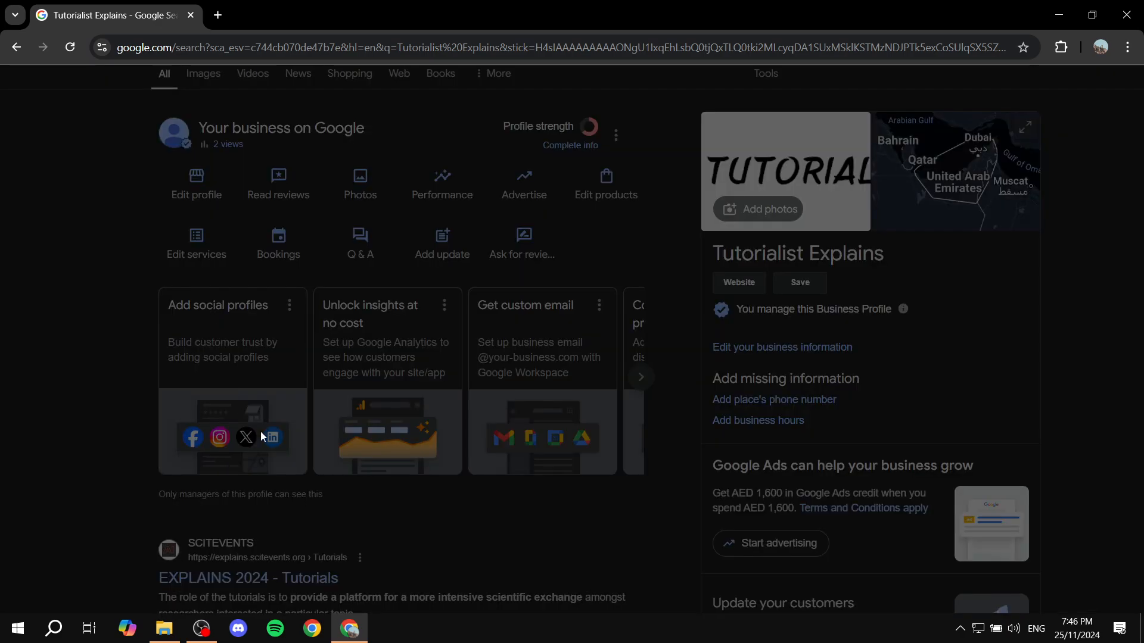
Open the social profiles editor from the suggestion card, then close the Business information dialog.
left_click(781, 346)
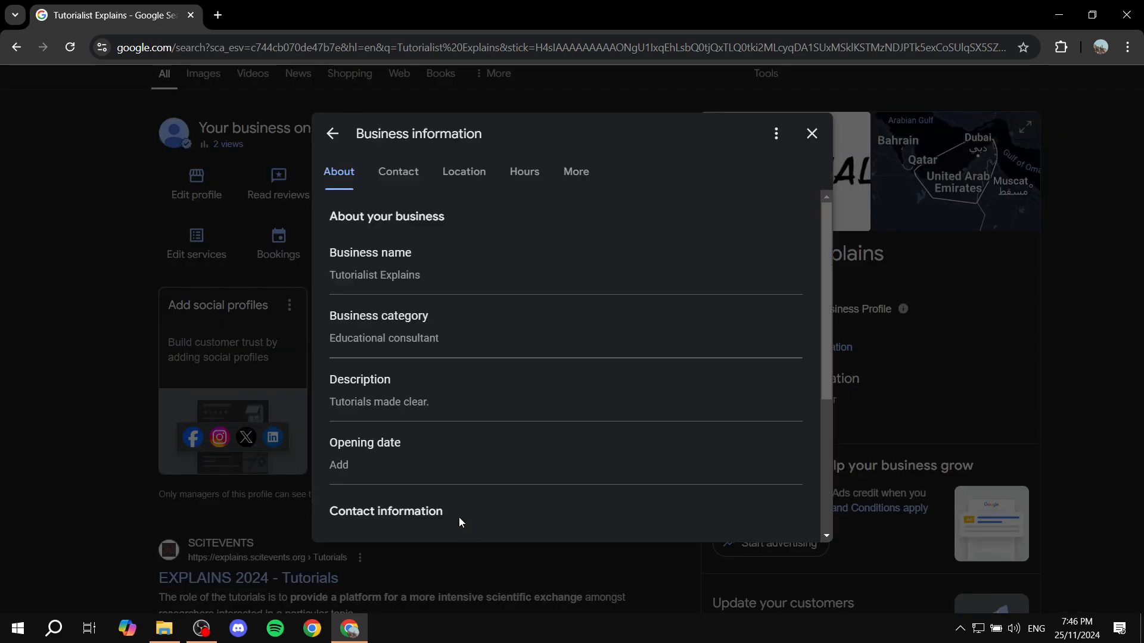
left_click(398, 172)
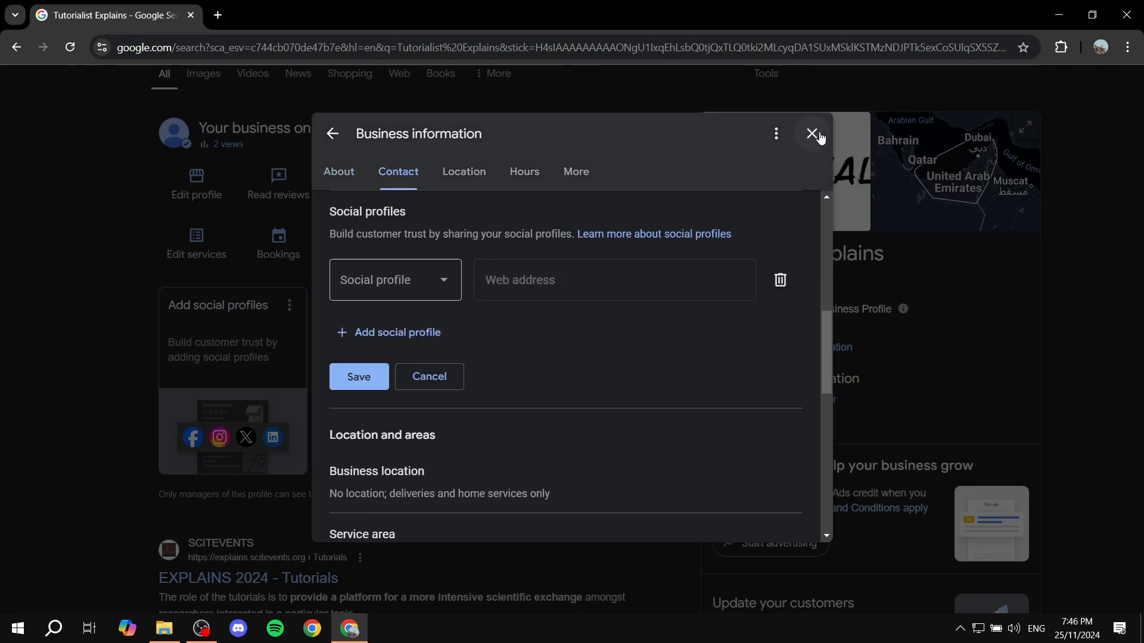
left_click(812, 136)
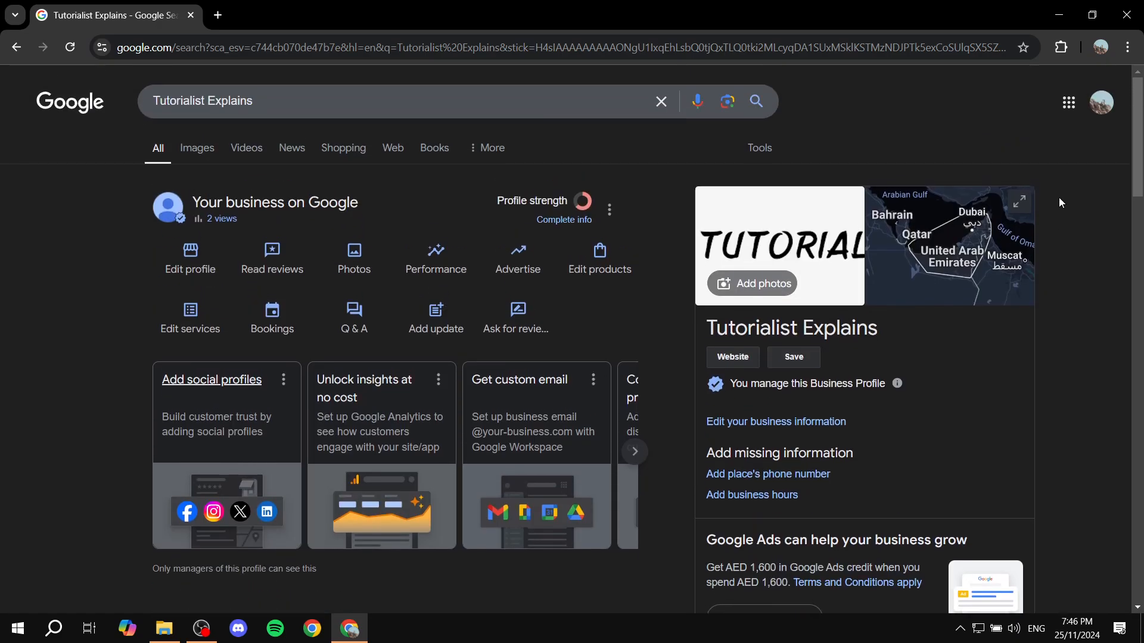
mouse_move(1101, 101)
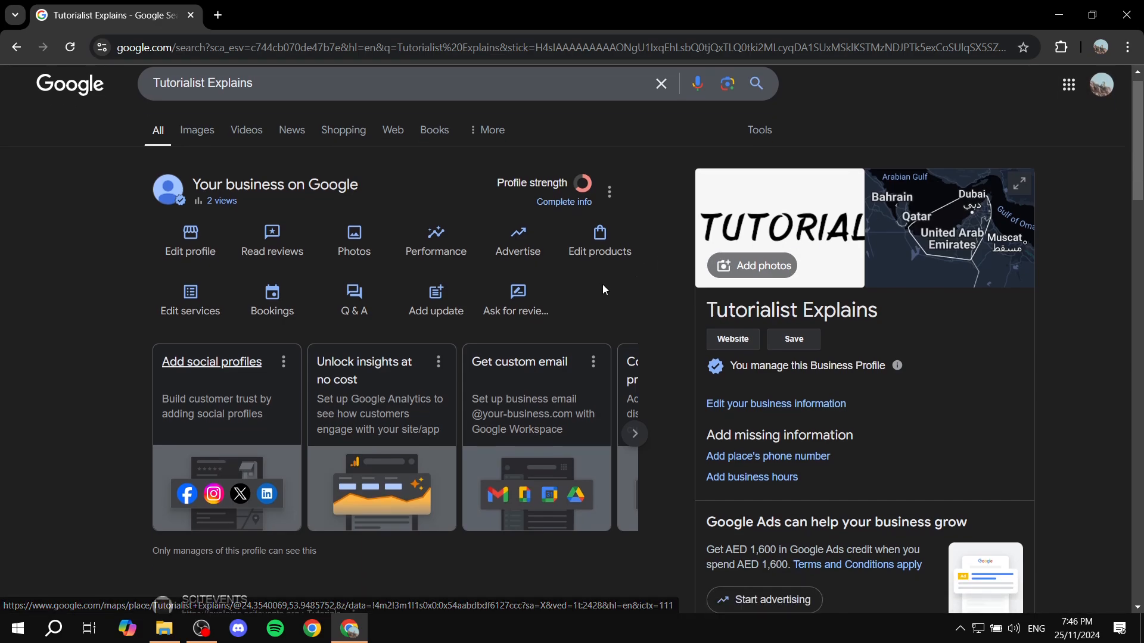
Reopen the social profiles editor and add a Facebook social profile entry.
left_click(775, 404)
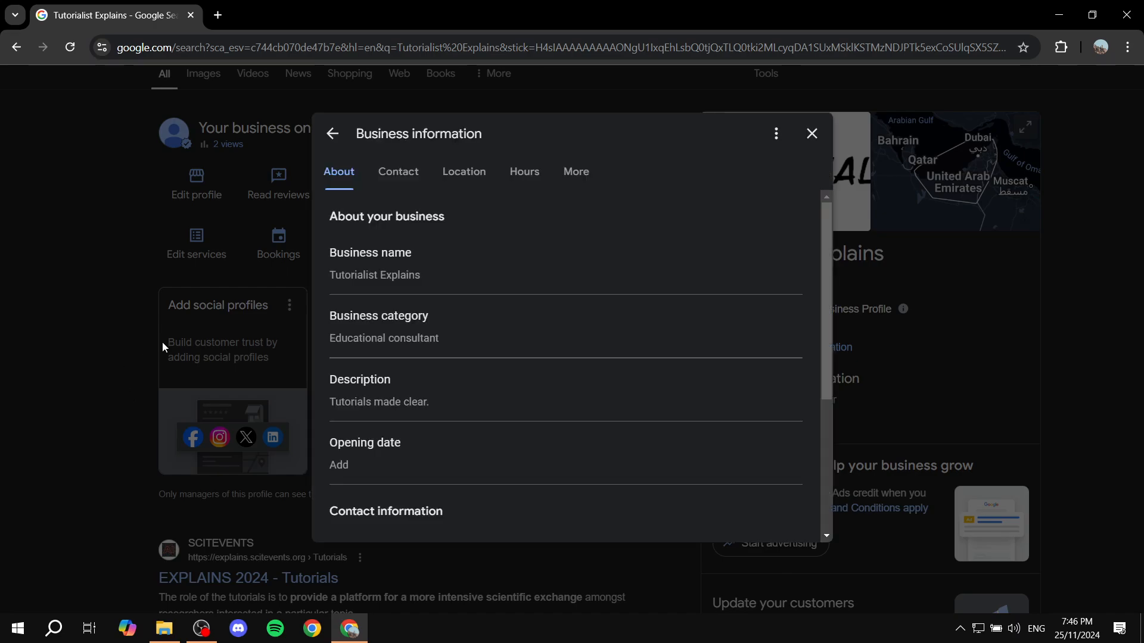
left_click(399, 171)
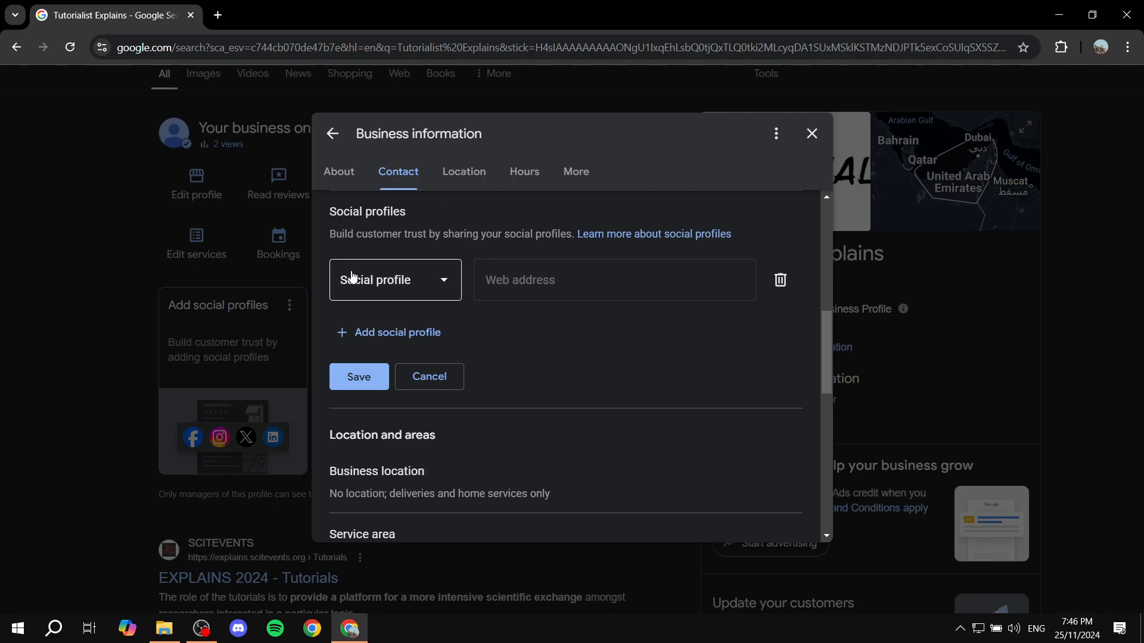
left_click(394, 279)
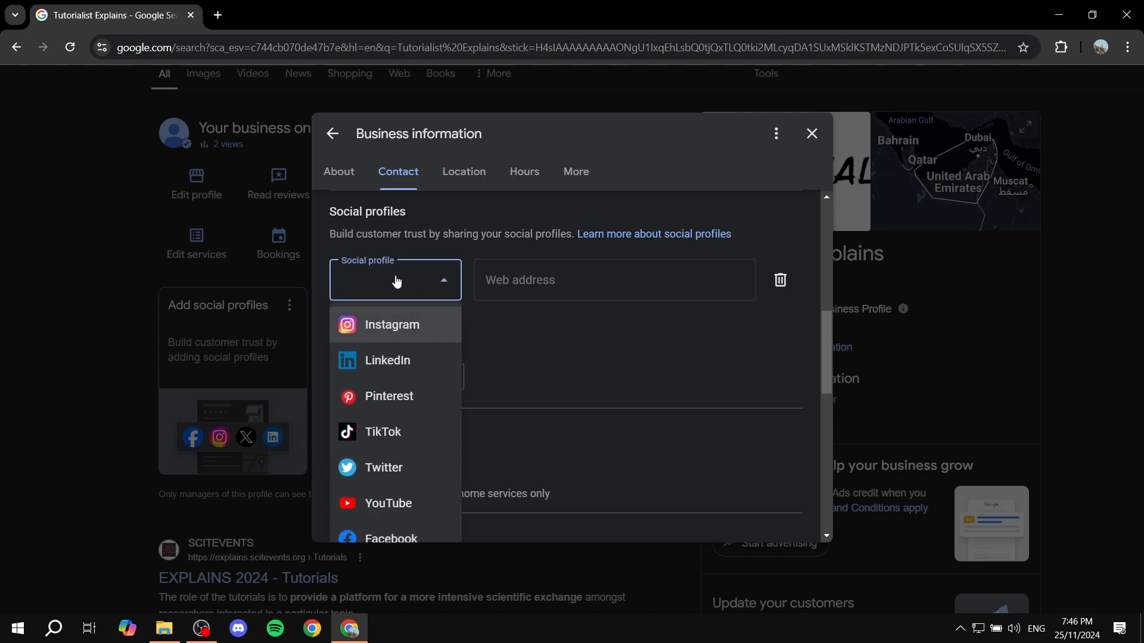
mouse_move(407, 336)
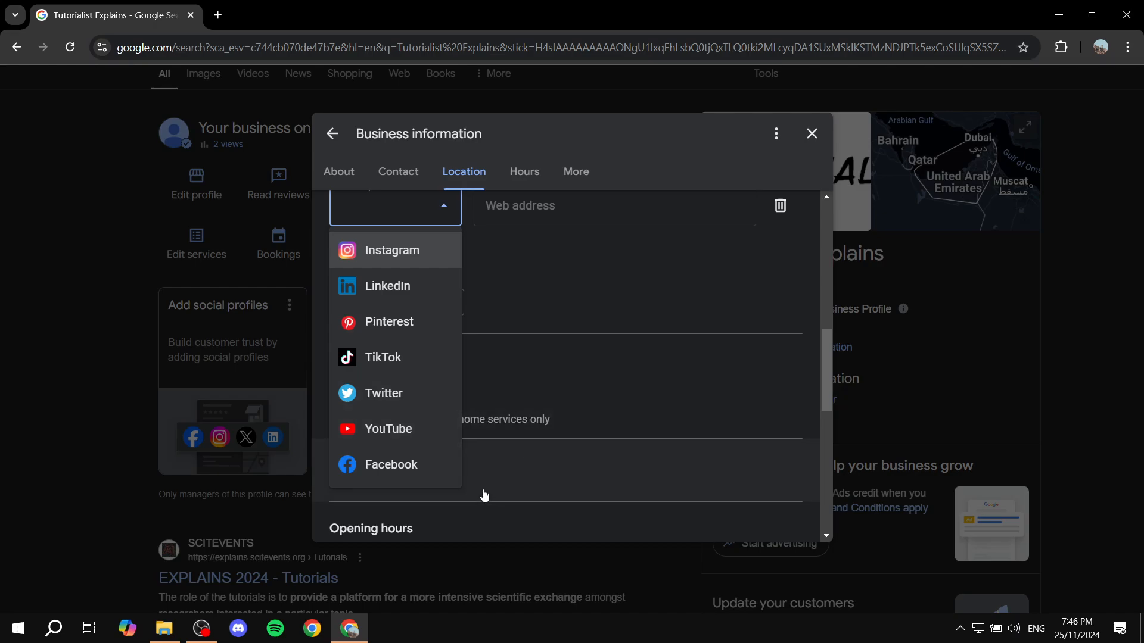
left_click(391, 464)
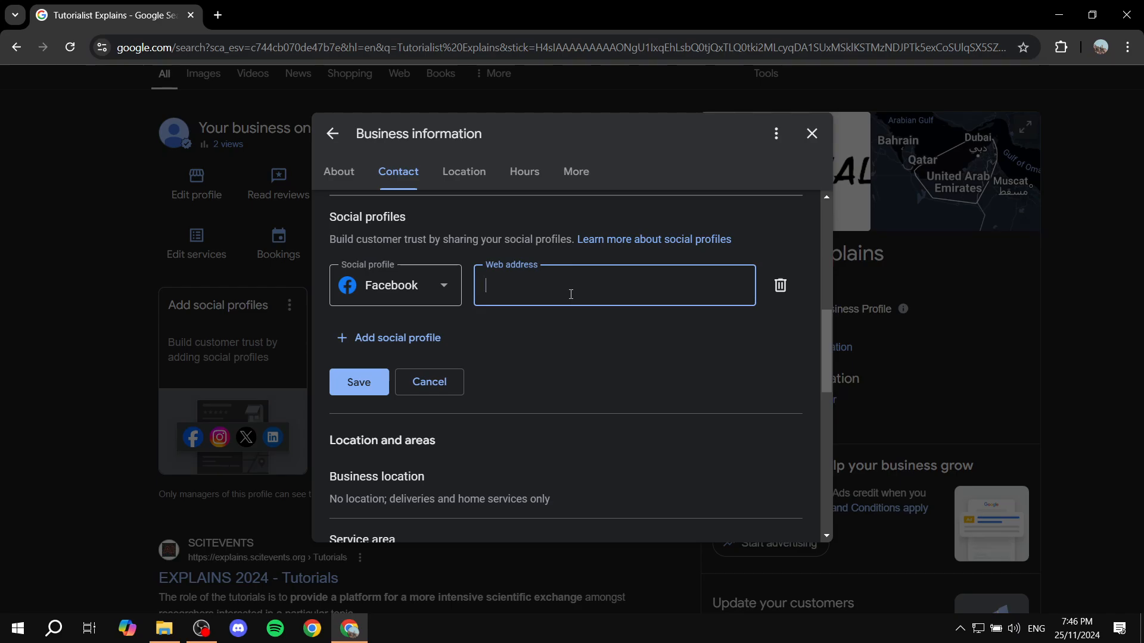
Enter 'Facebook.com' as the Facebook web address and try saving, which triggers an invalid-address error.
type("Facebook")
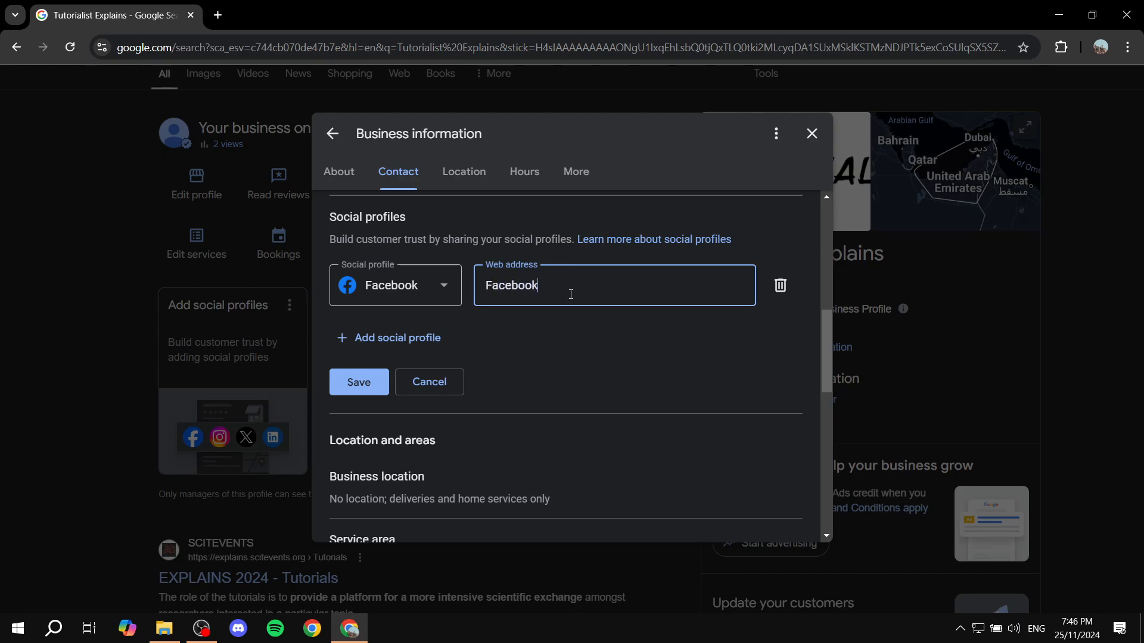
type(".com")
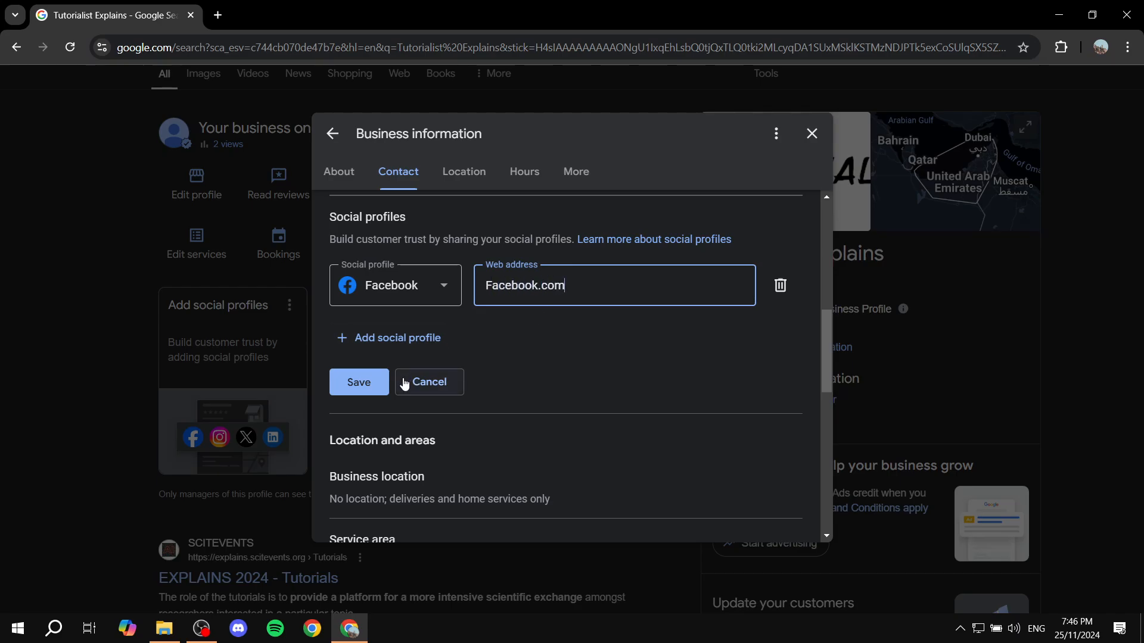
left_click(358, 381)
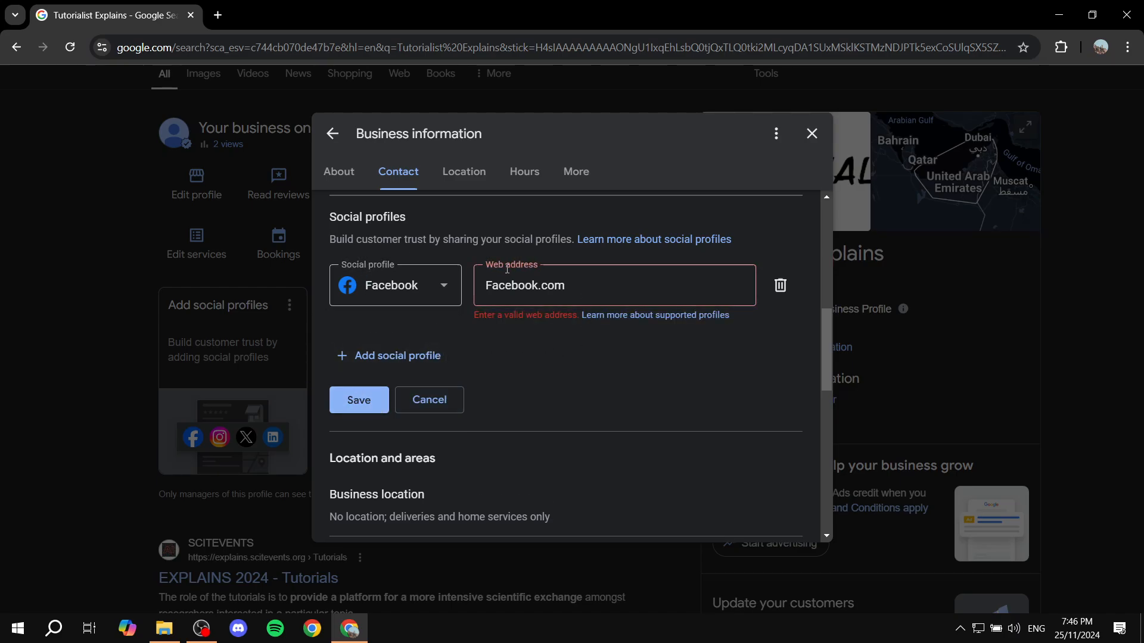
scroll("down", 3)
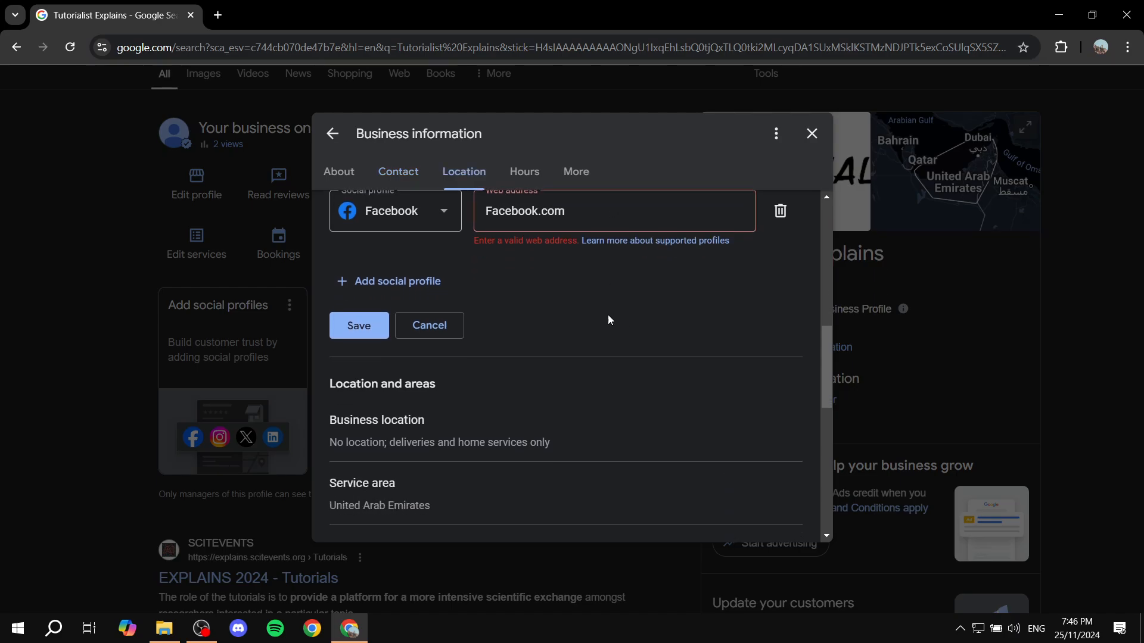
mouse_move(679, 303)
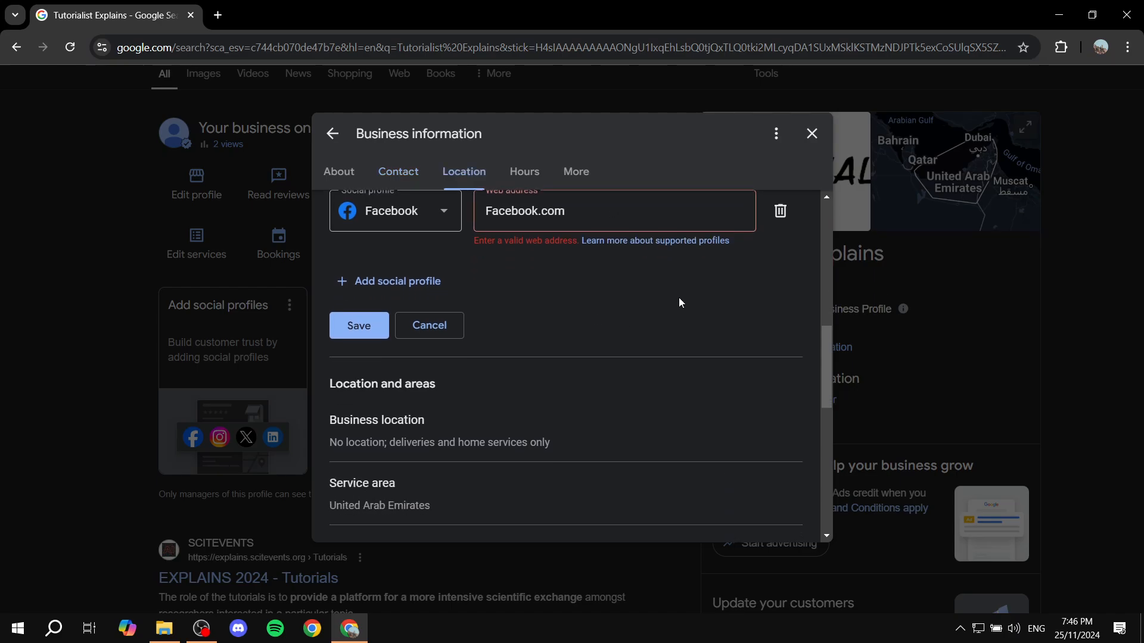
left_click(397, 171)
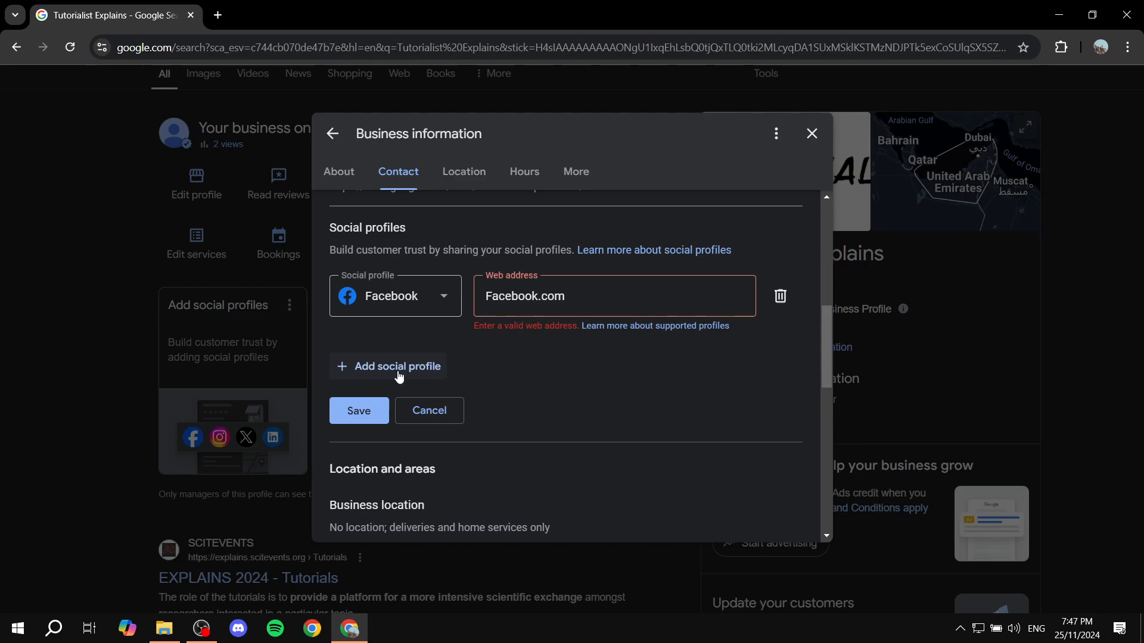
Delete the invalid Facebook row and save the social profiles section empty.
left_click(396, 366)
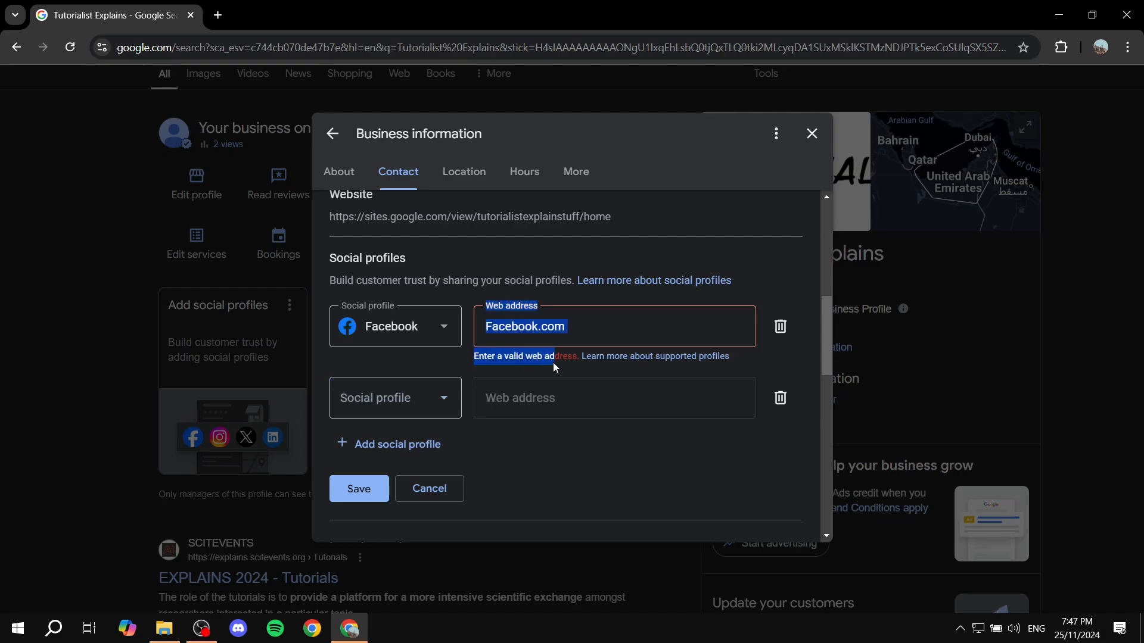
left_click(593, 326)
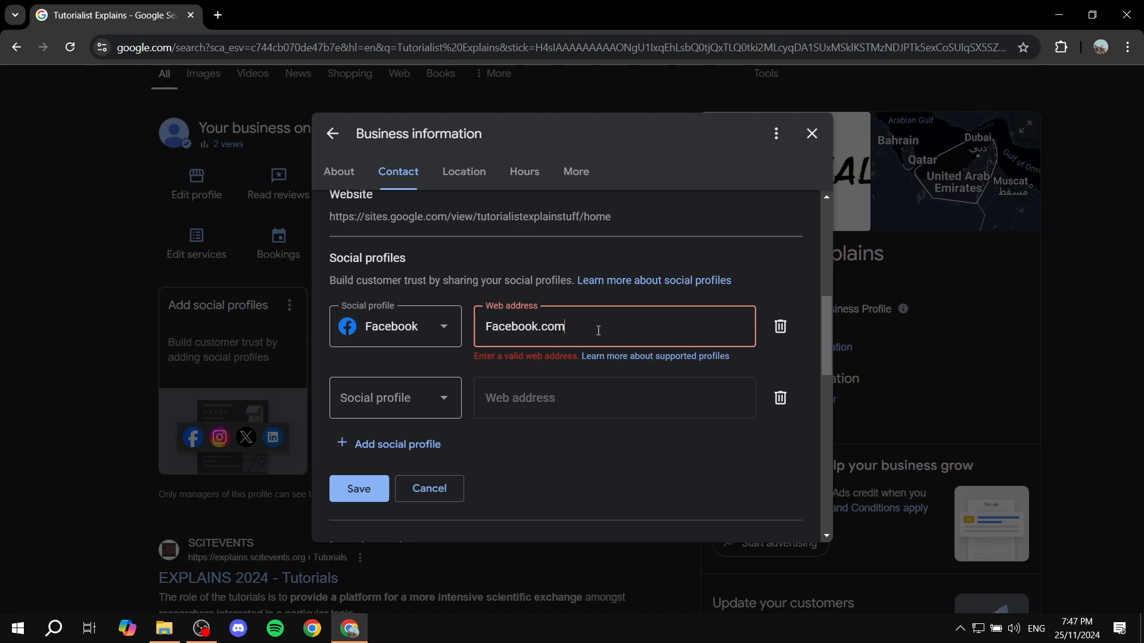
left_click(779, 326)
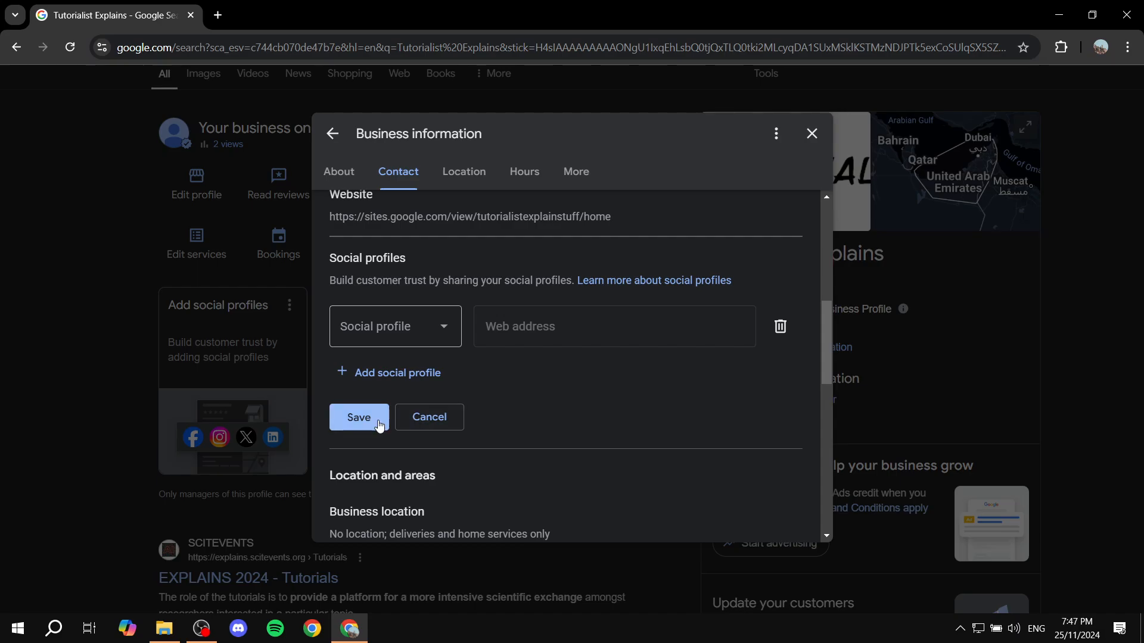
left_click(358, 417)
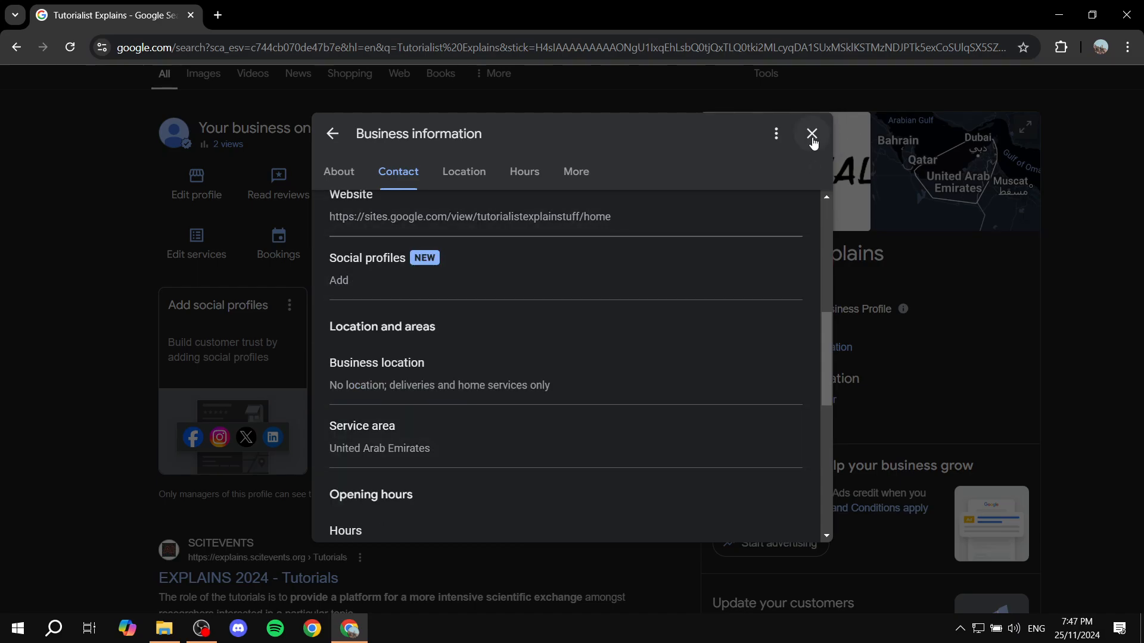
Close the Business information dialog to return to the Tutorialist Explains management panel.
left_click(811, 134)
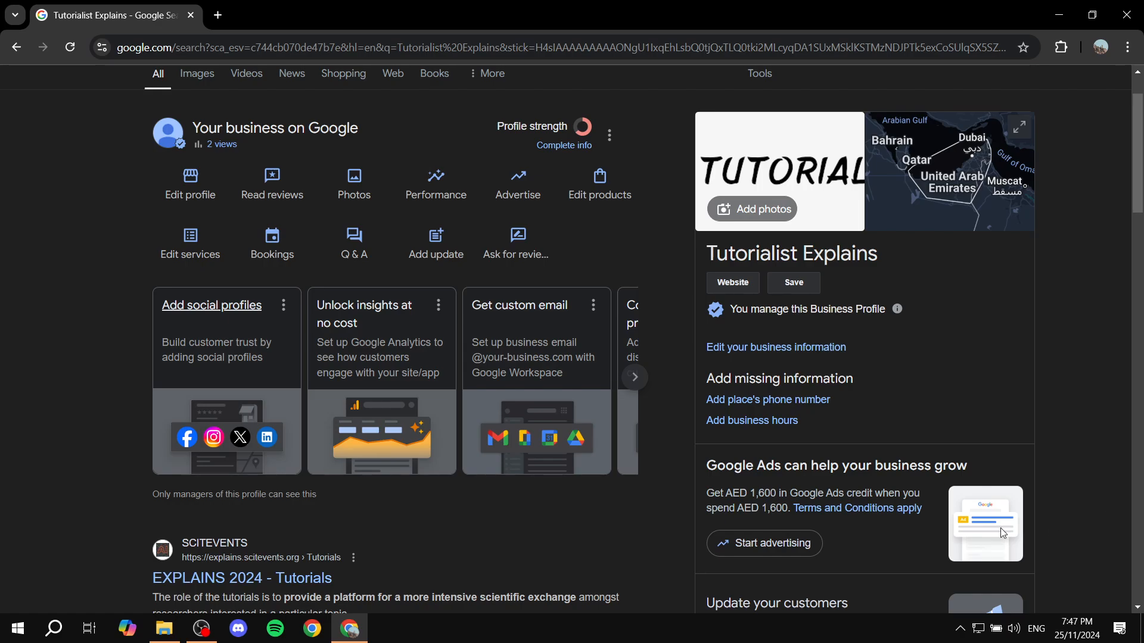
mouse_move(1017, 439)
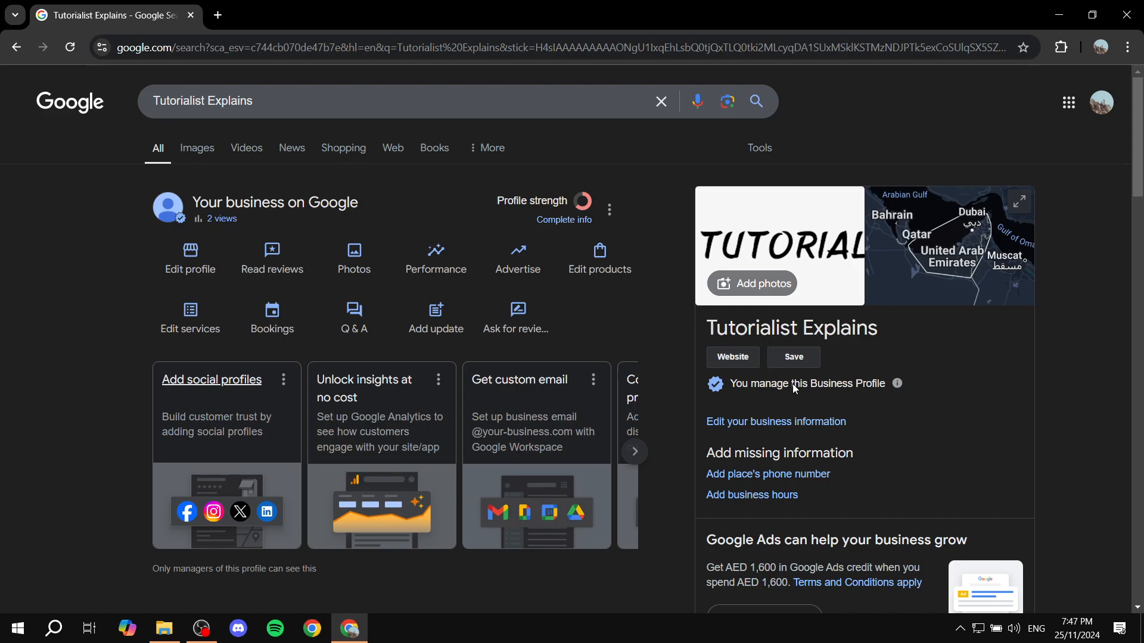
mouse_move(597, 151)
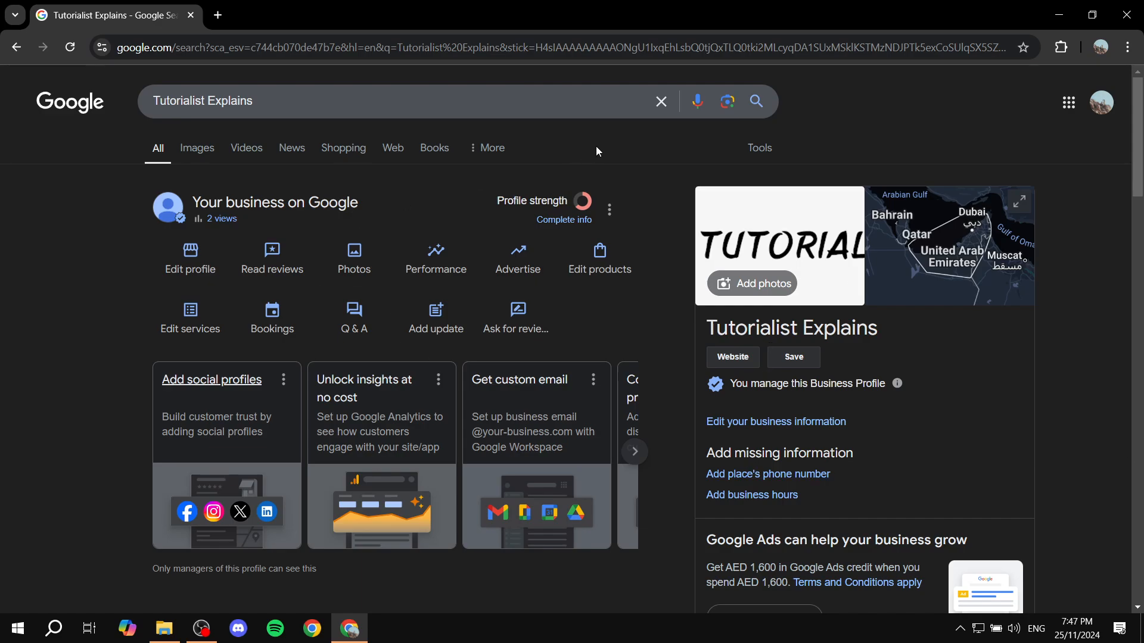